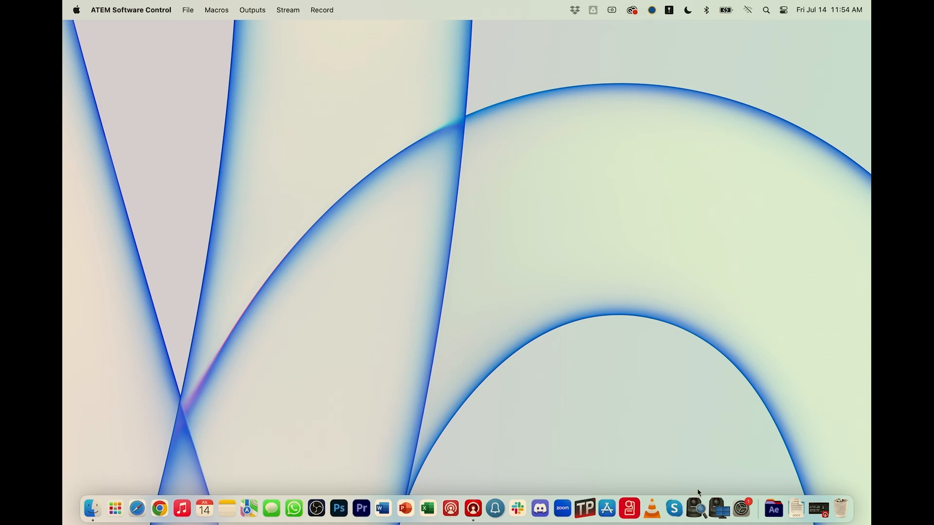
{"action": "mouse_move", "coordinate": [698, 488]}
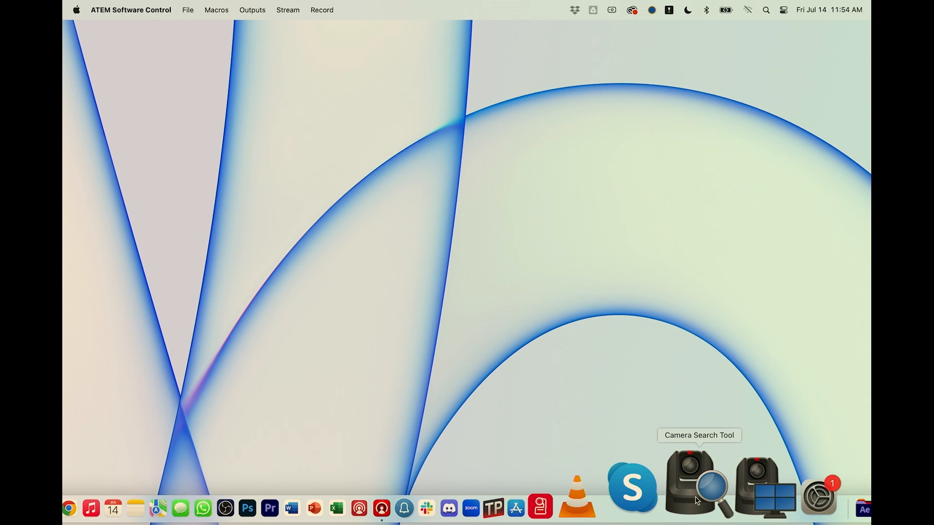
Step: Launch the Camera Search Tool from the Dock
{"action": "left_click", "coordinate": [699, 488]}
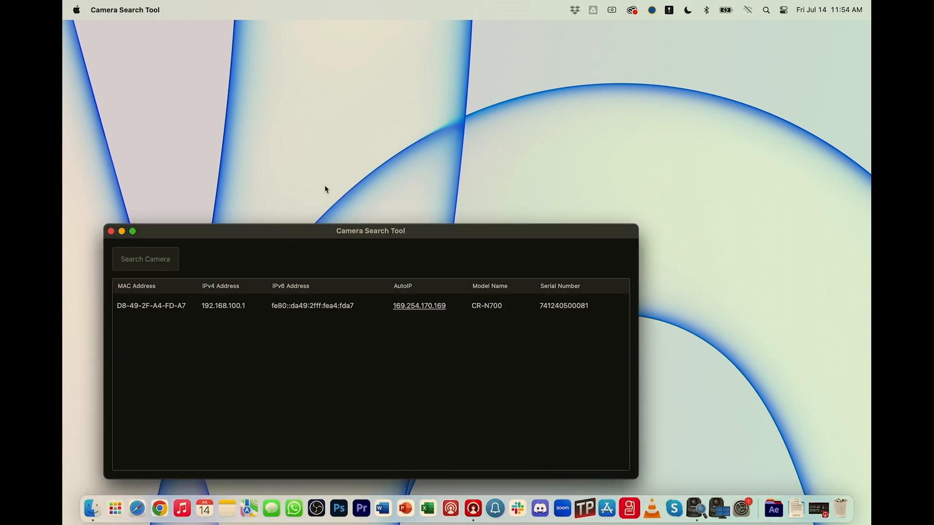
{"action": "mouse_move", "coordinate": [150, 270]}
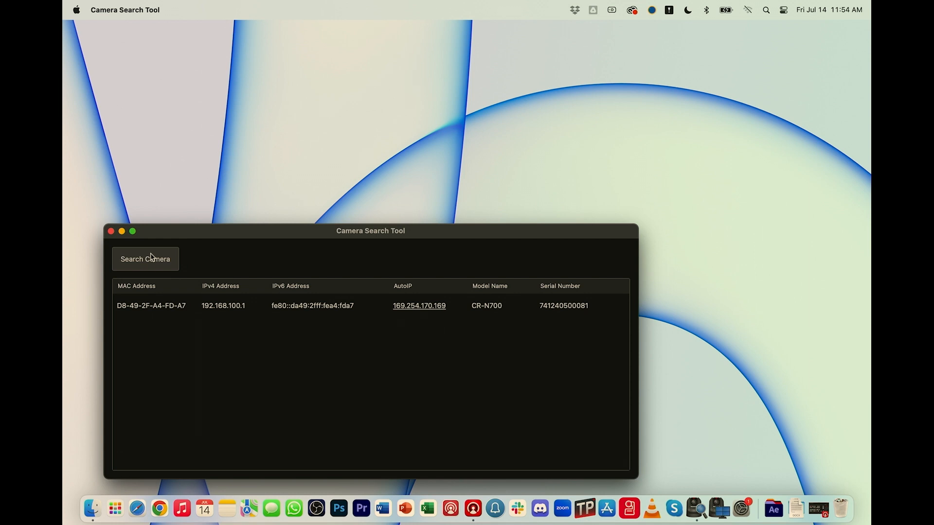
{"action": "mouse_move", "coordinate": [372, 309]}
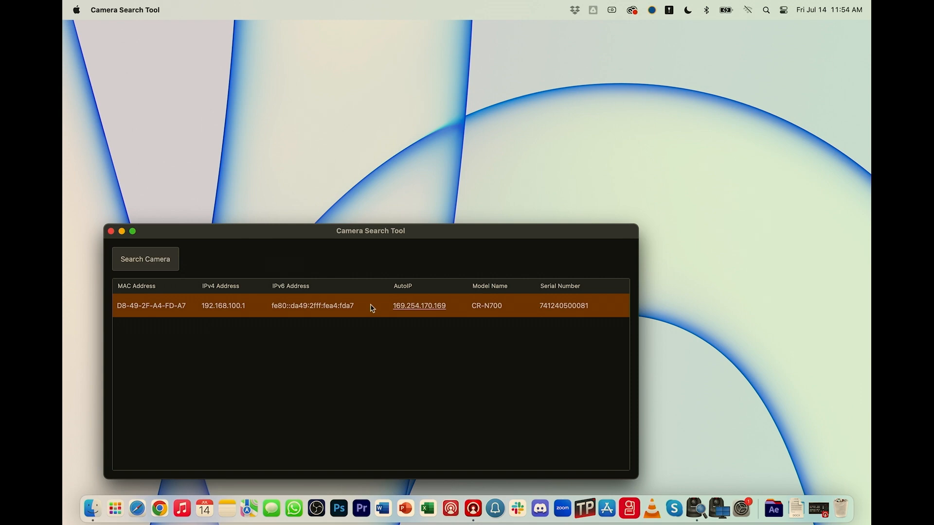
{"action": "mouse_move", "coordinate": [418, 306]}
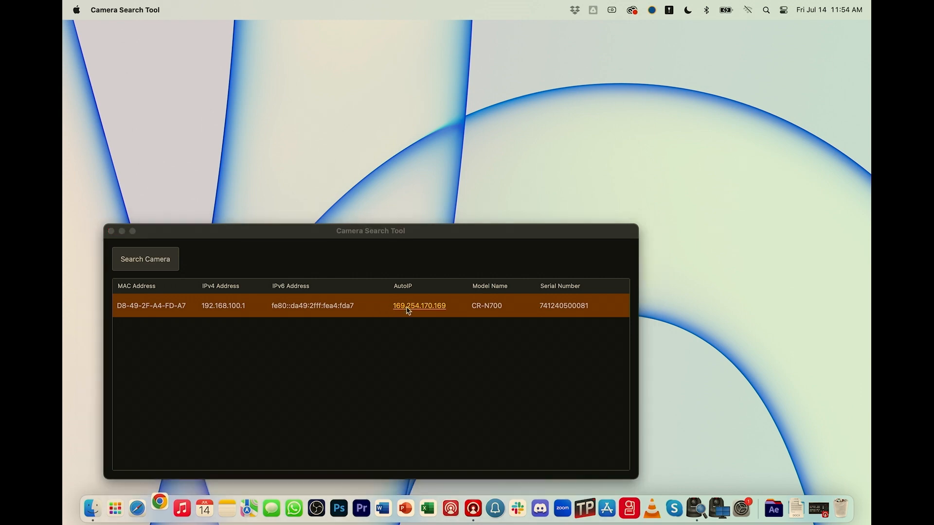
Step: Open the CR-N700 control page via its AutoIP link 169.254.170.169
{"action": "left_click", "coordinate": [419, 305]}
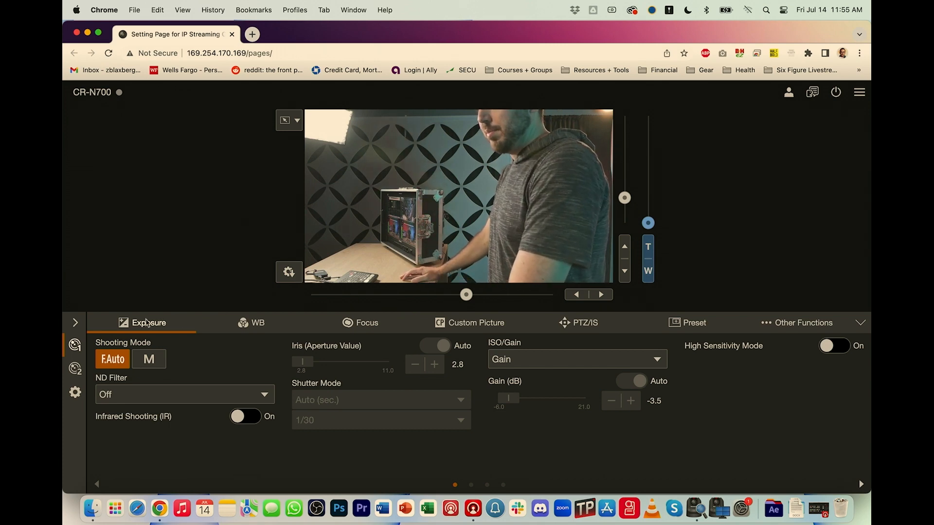
Step: Switch exposure to manual mode and change sensitivity from Gain to ISO
{"action": "left_click", "coordinate": [148, 359]}
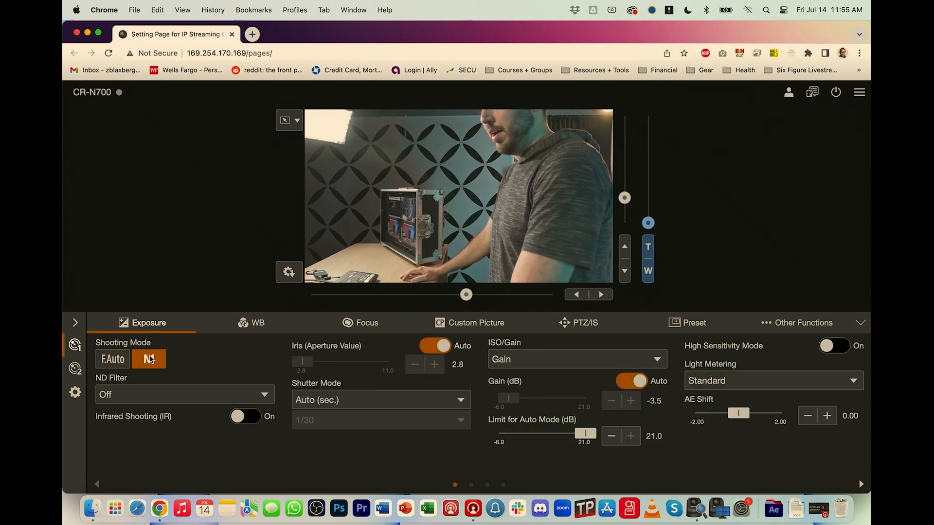
{"action": "left_click", "coordinate": [611, 401]}
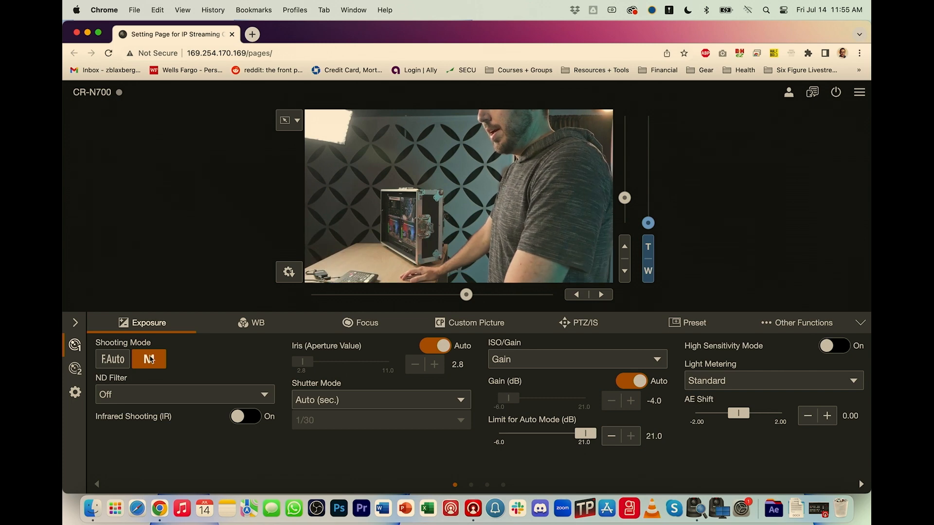
{"action": "left_click", "coordinate": [149, 359]}
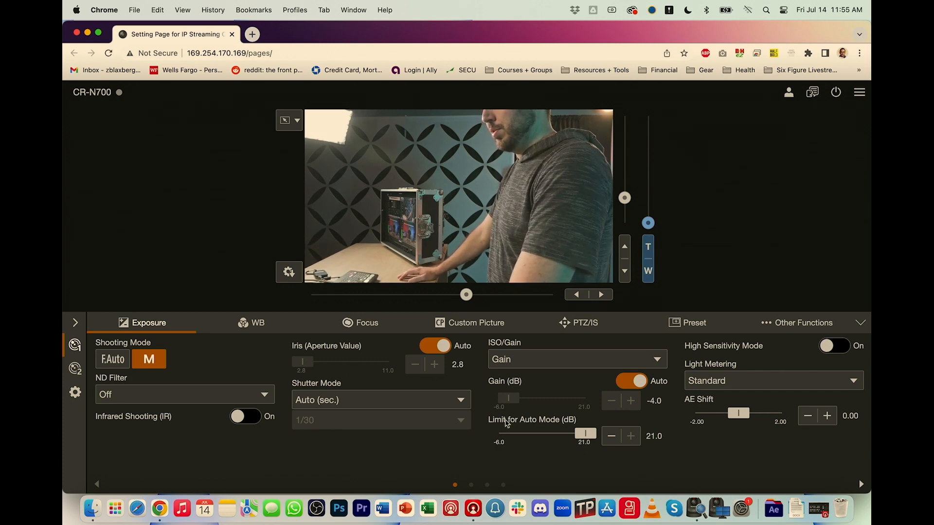
{"action": "left_click", "coordinate": [574, 359]}
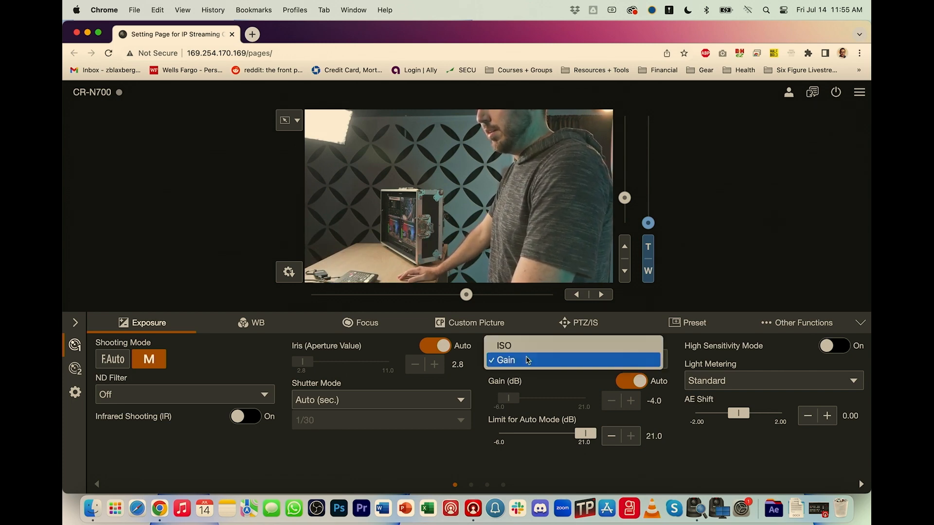
{"action": "left_click", "coordinate": [503, 345]}
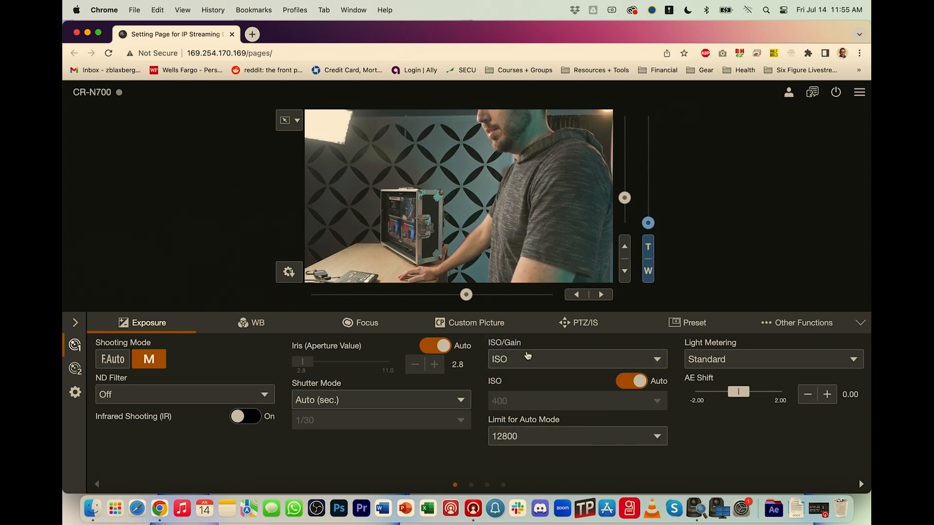
{"action": "mouse_move", "coordinate": [533, 378]}
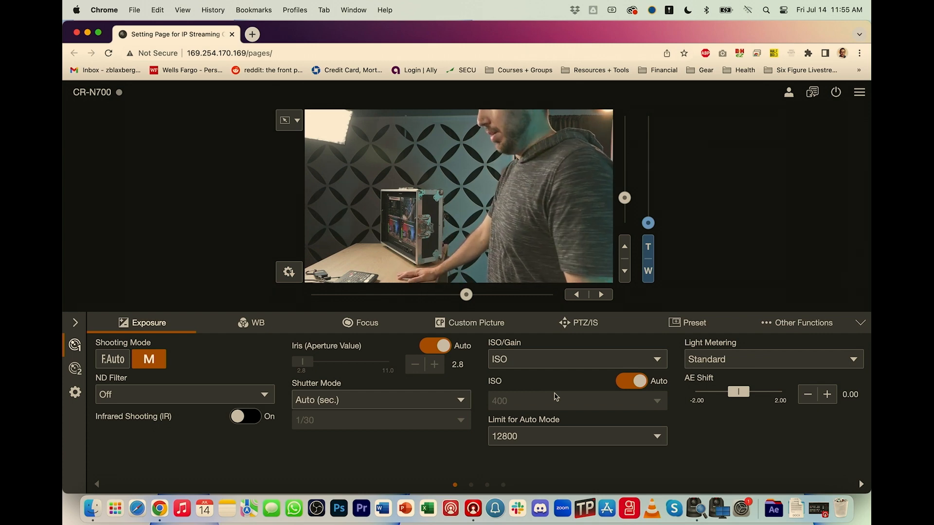
{"action": "mouse_move", "coordinate": [554, 364]}
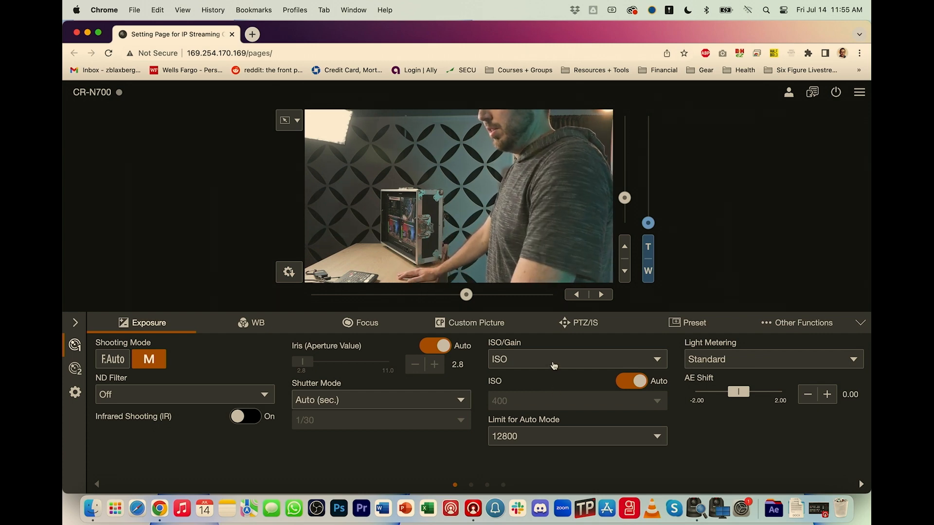
Step: Switch sensitivity back to Gain, restore full auto, and show white balance settings
{"action": "left_click", "coordinate": [575, 359]}
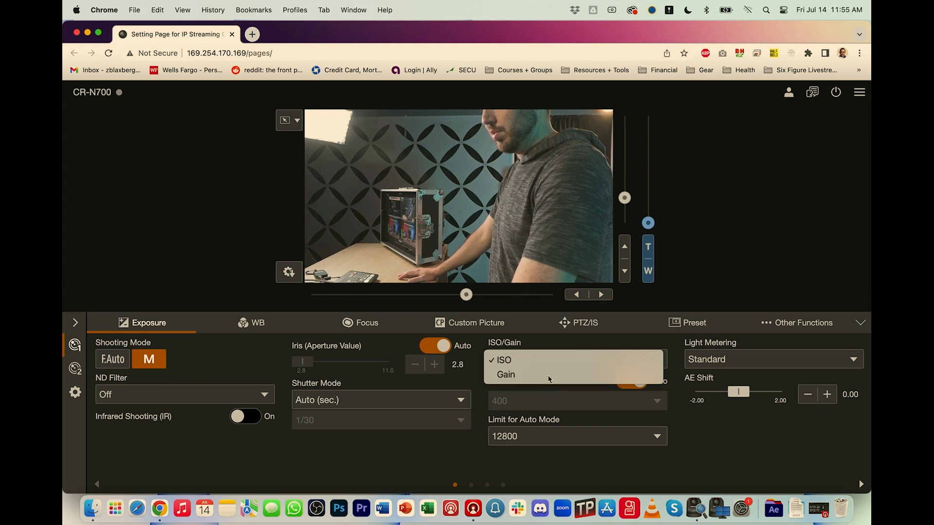
{"action": "left_click", "coordinate": [505, 374]}
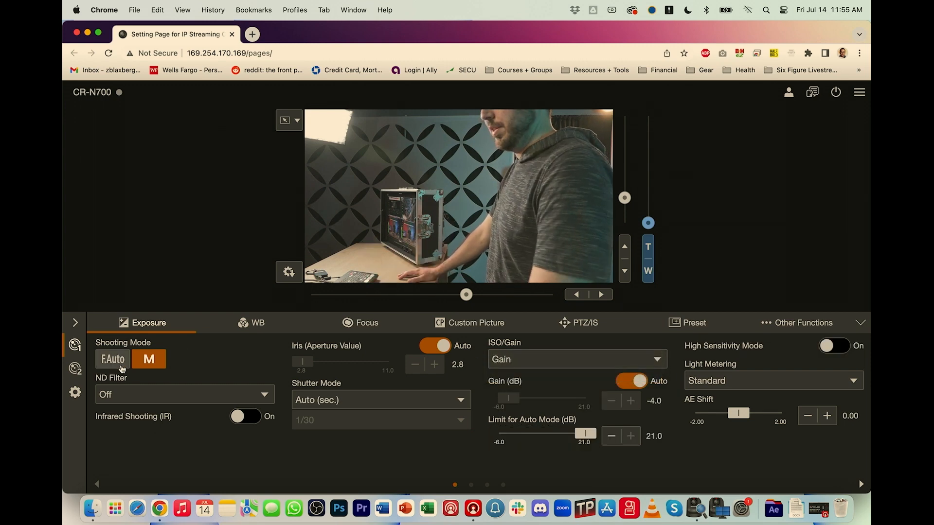
{"action": "left_click", "coordinate": [257, 321]}
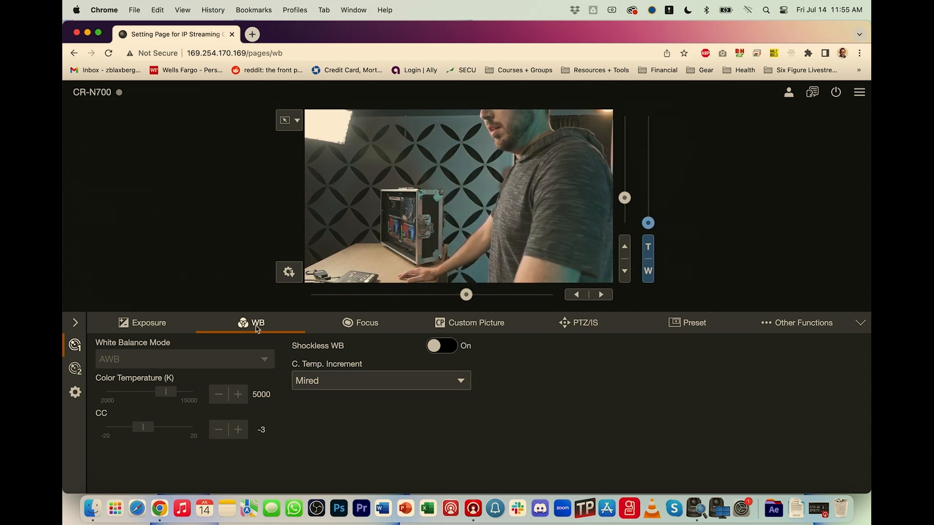
Step: Set white balance to Color Temperature at 5600 K and display the focus settings
{"action": "left_click", "coordinate": [148, 321]}
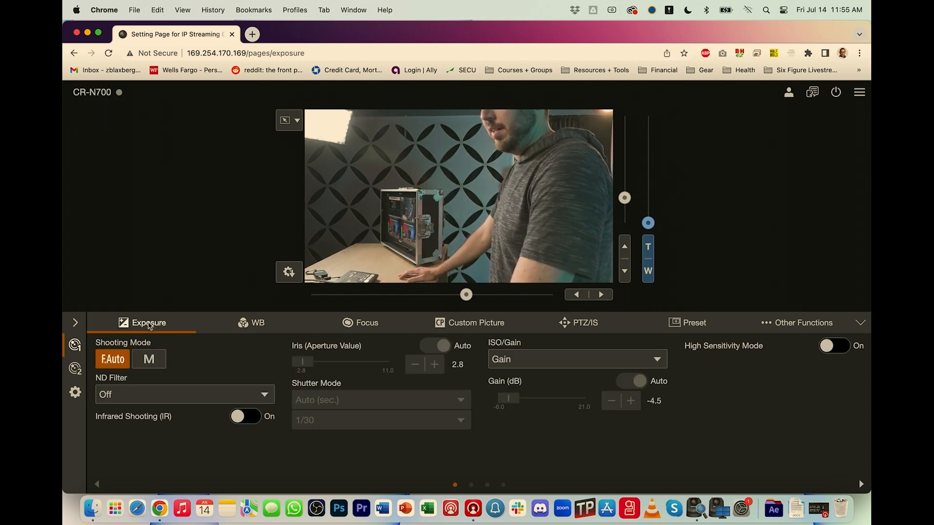
{"action": "left_click", "coordinate": [149, 359]}
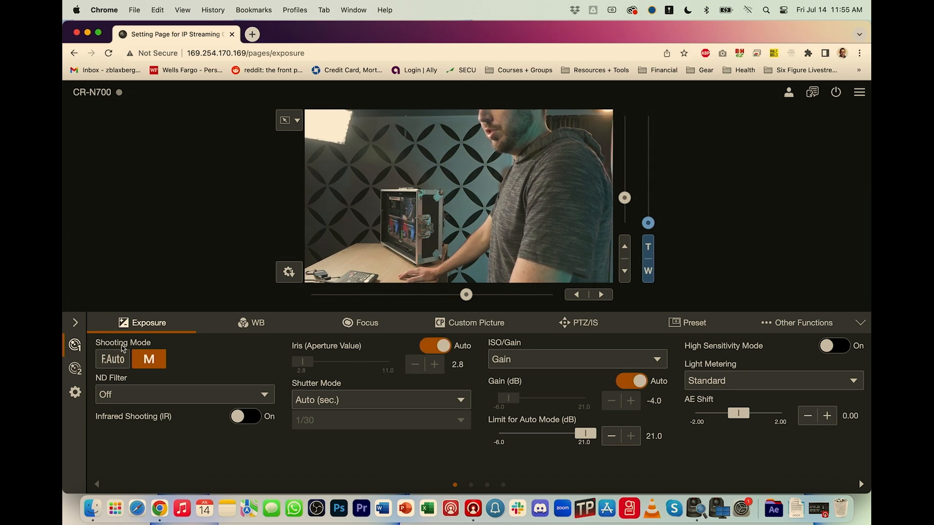
{"action": "left_click", "coordinate": [258, 322]}
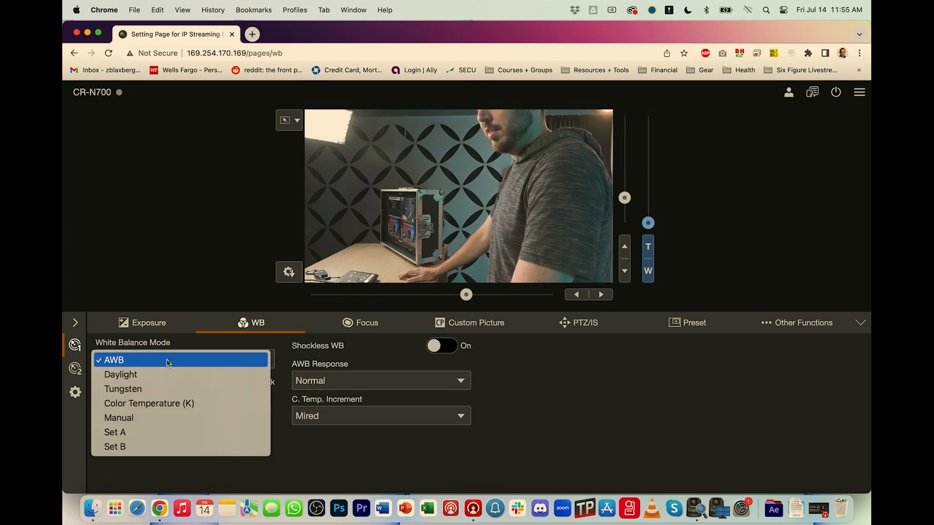
{"action": "mouse_move", "coordinate": [169, 417]}
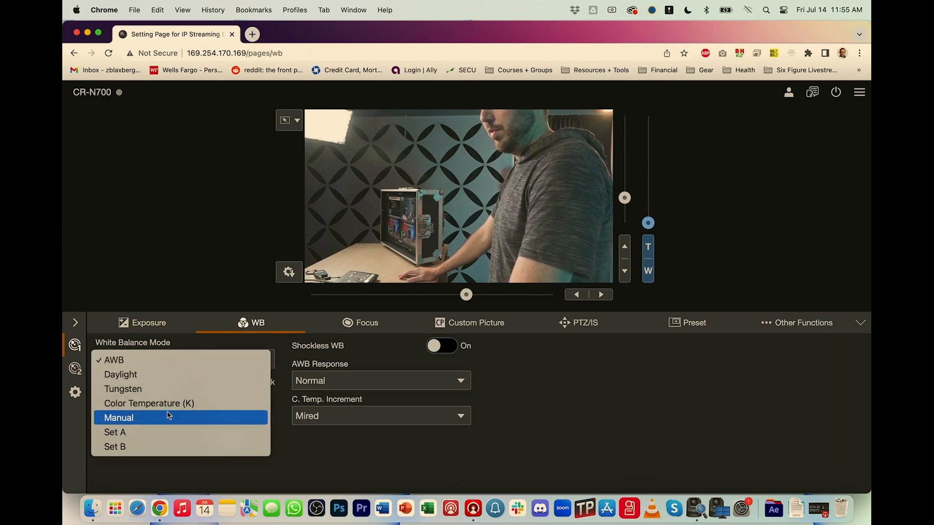
{"action": "left_click", "coordinate": [149, 403]}
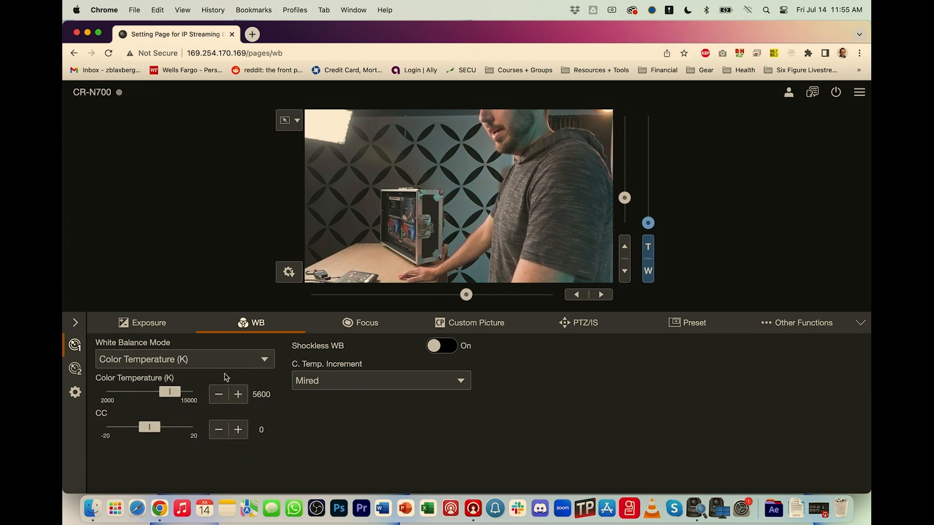
{"action": "left_click", "coordinate": [366, 322]}
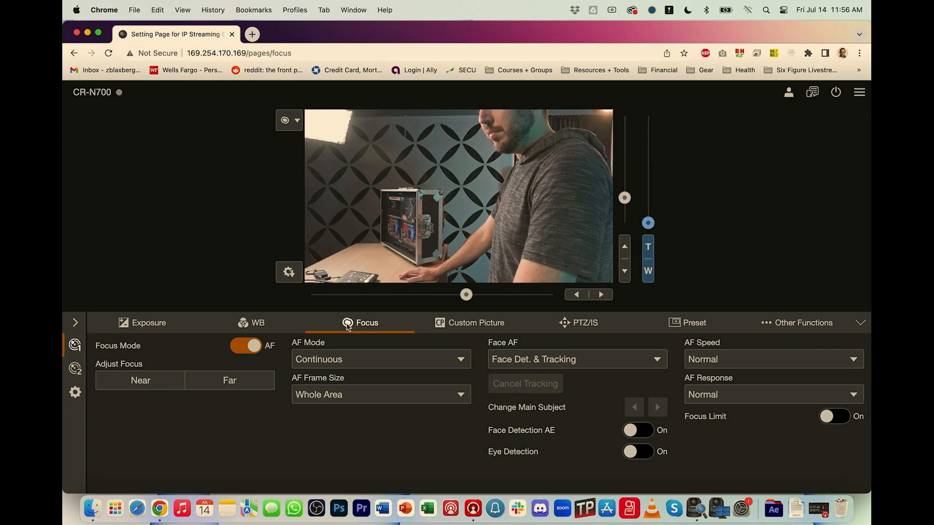
Step: Toggle autofocus off and on, select the presenter for face tracking, and show Custom Picture
{"action": "left_click", "coordinate": [246, 346]}
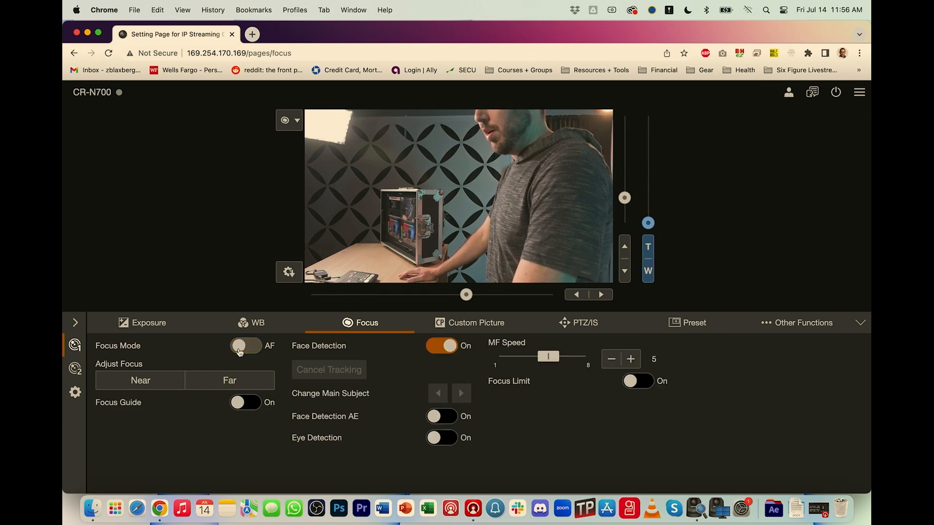
{"action": "left_click", "coordinate": [246, 346]}
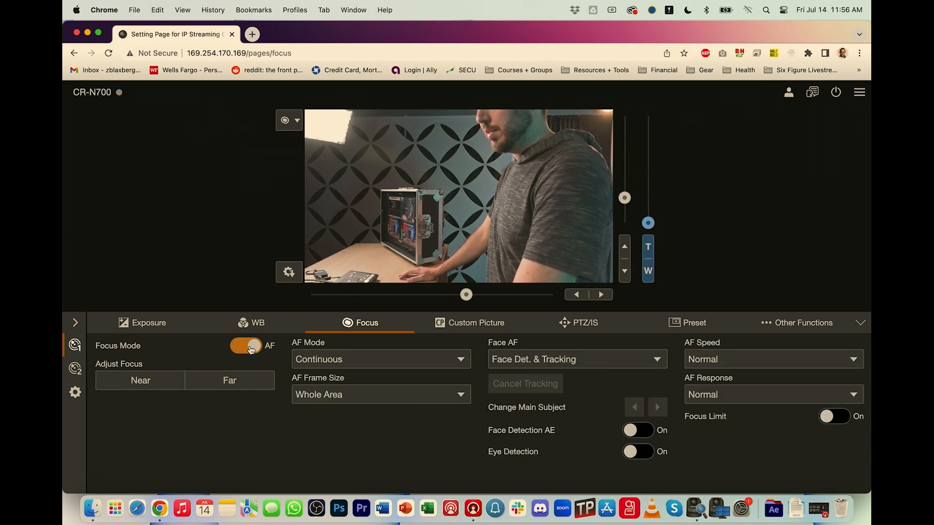
{"action": "left_click", "coordinate": [246, 346]}
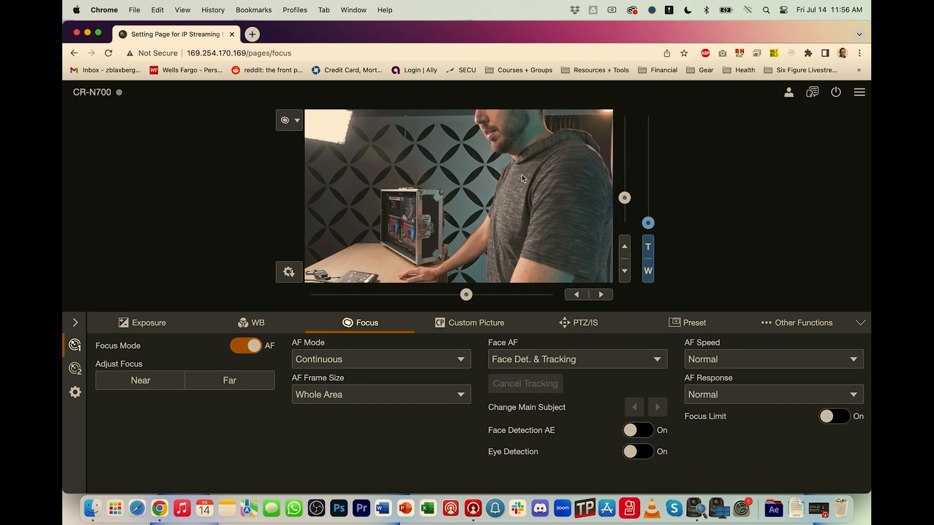
{"action": "left_click", "coordinate": [418, 216]}
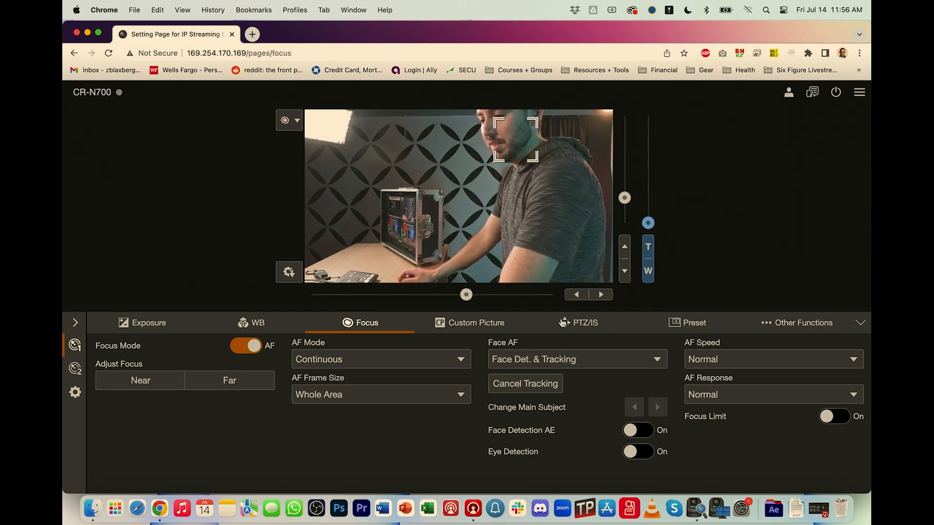
{"action": "left_click", "coordinate": [475, 322]}
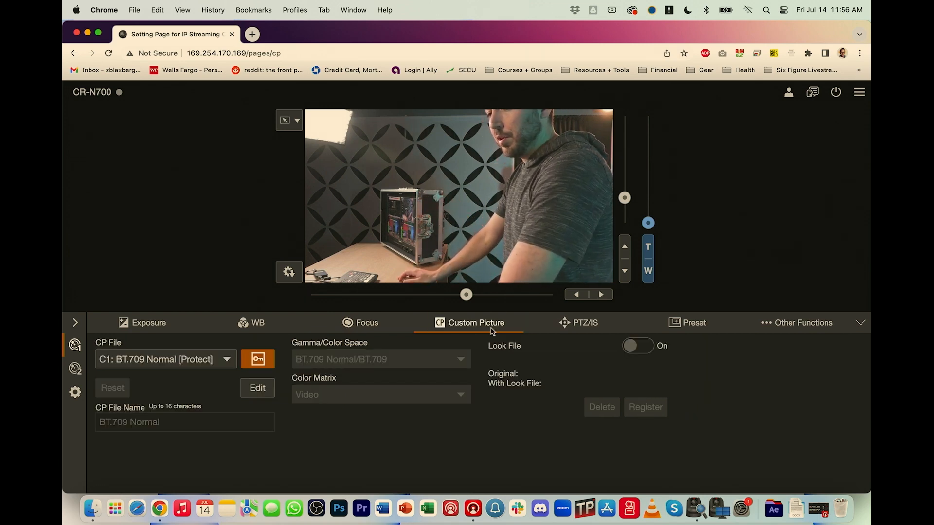
Step: Choose C1: BT.709 Normal [Protect] as the CP file and show PTZ/IS settings
{"action": "left_click", "coordinate": [165, 359]}
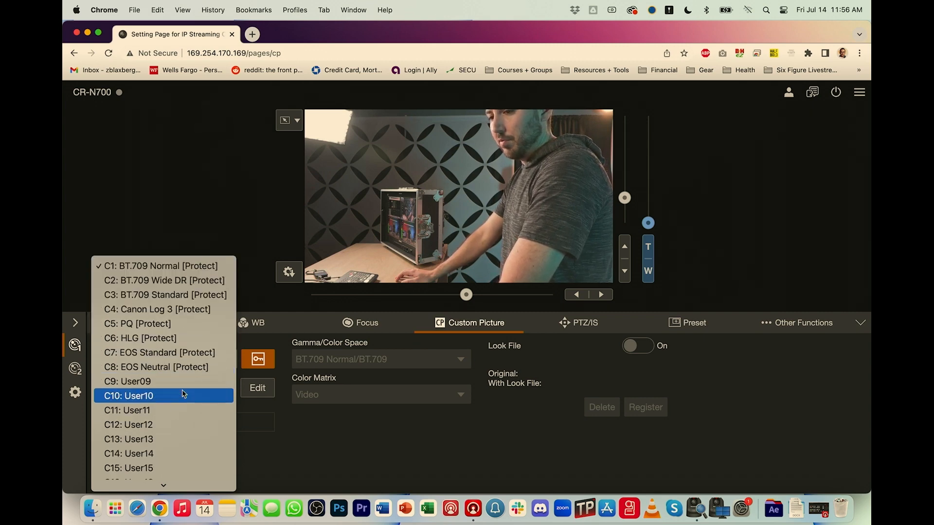
{"action": "scroll", "scroll_direction": "down", "scroll_amount": 3}
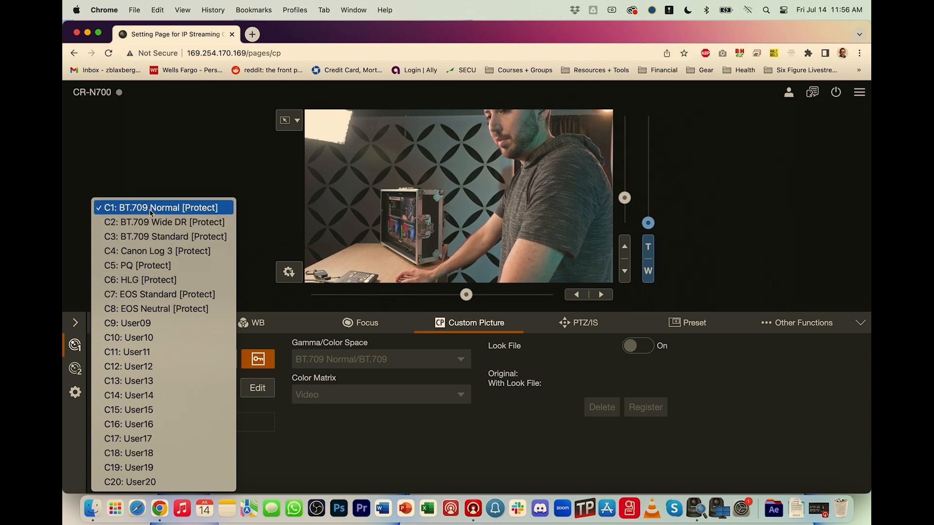
{"action": "left_click", "coordinate": [162, 207]}
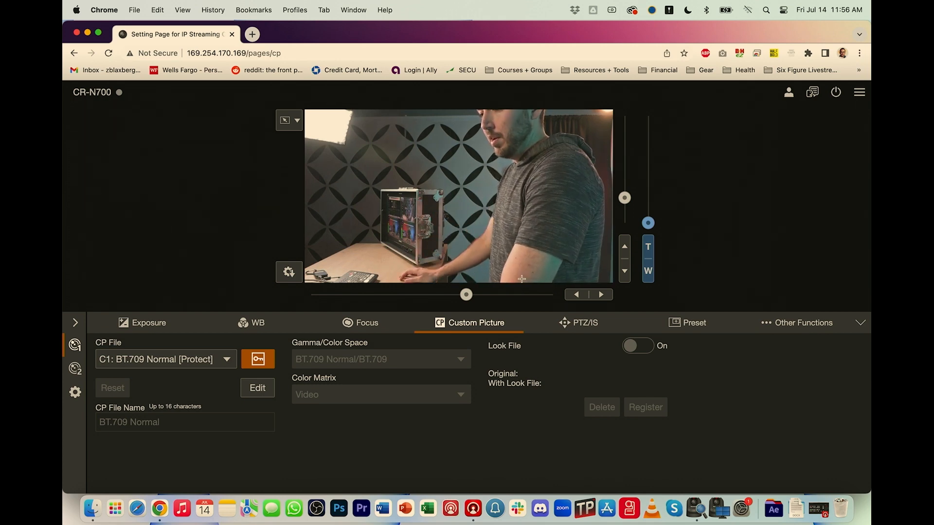
{"action": "left_click", "coordinate": [583, 321]}
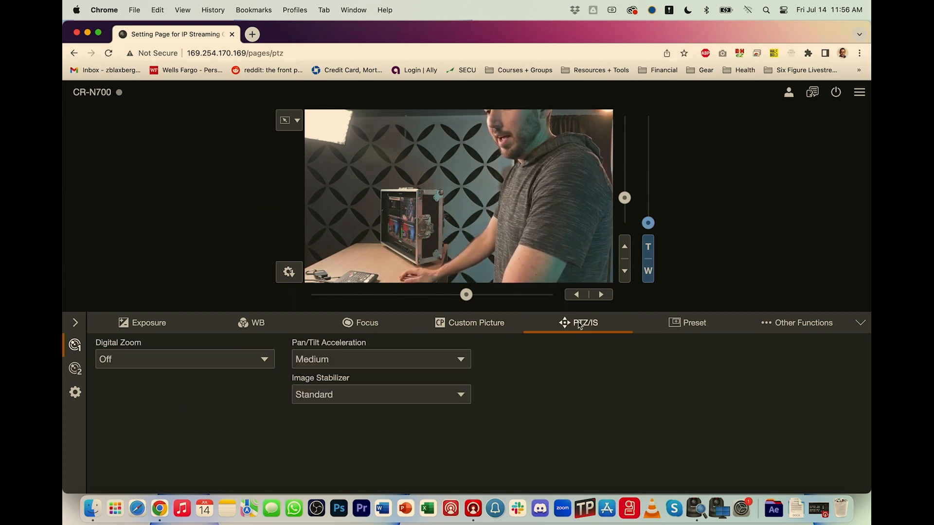
Step: Try Advanced 30x digital zoom, set it back to Off, and show Preset settings
{"action": "left_click", "coordinate": [183, 359]}
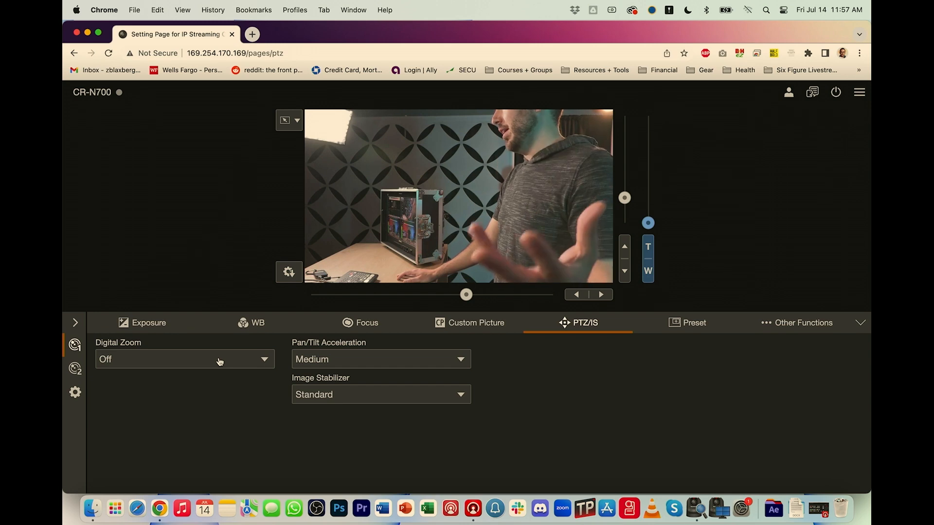
{"action": "mouse_move", "coordinate": [260, 397]}
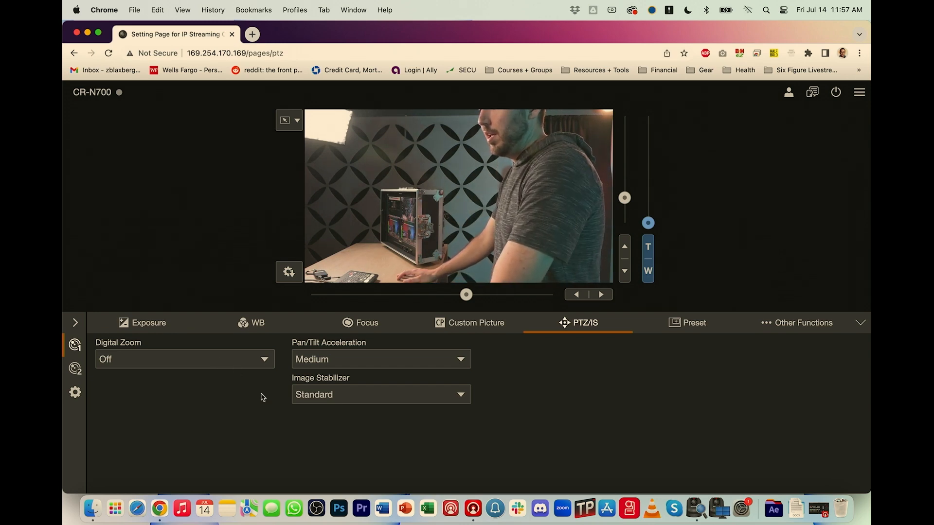
{"action": "left_click", "coordinate": [184, 359]}
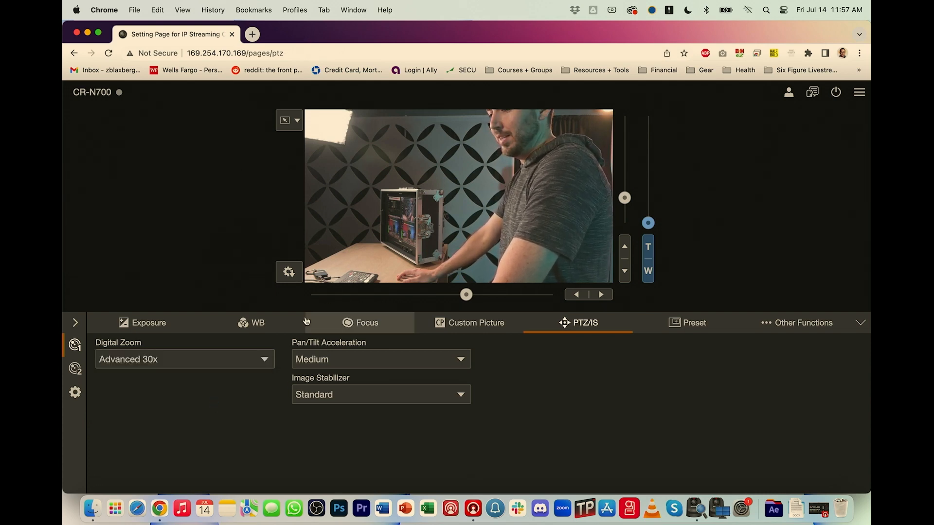
{"action": "left_click", "coordinate": [185, 359]}
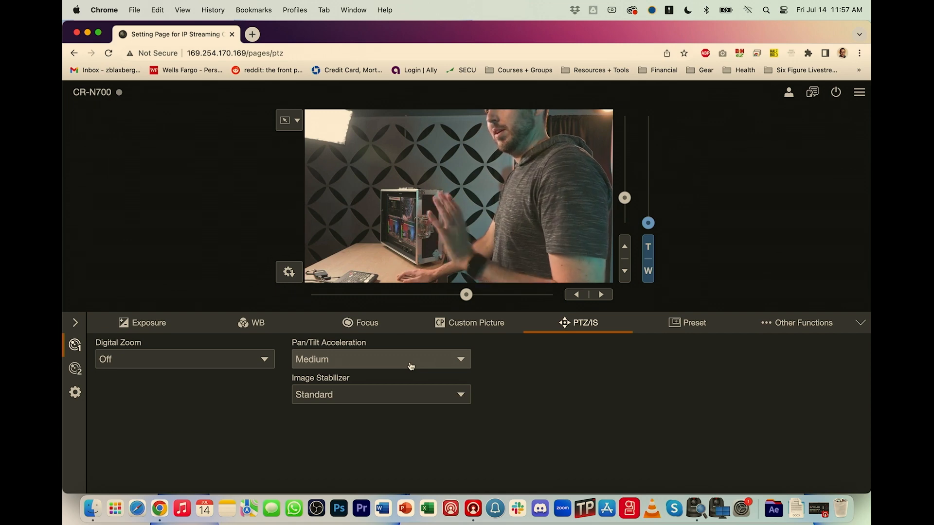
{"action": "mouse_move", "coordinate": [681, 310]}
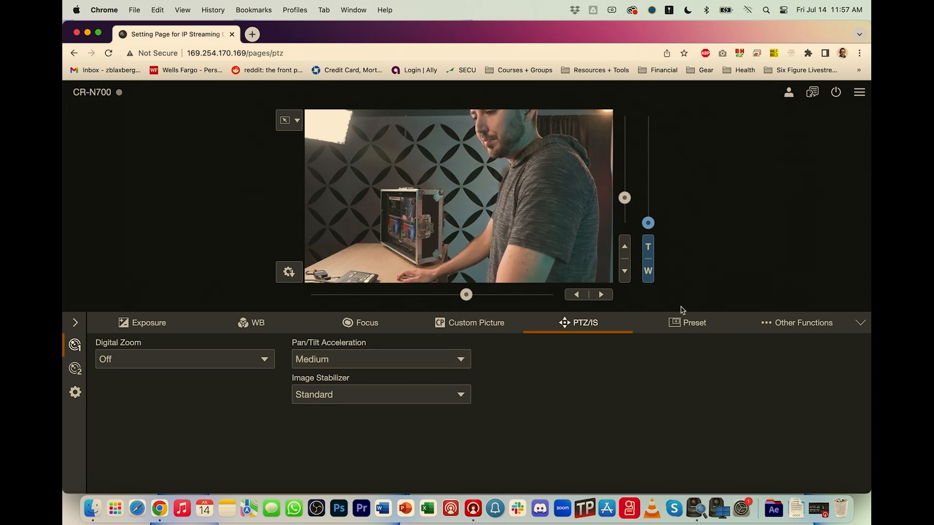
{"action": "left_click", "coordinate": [686, 322]}
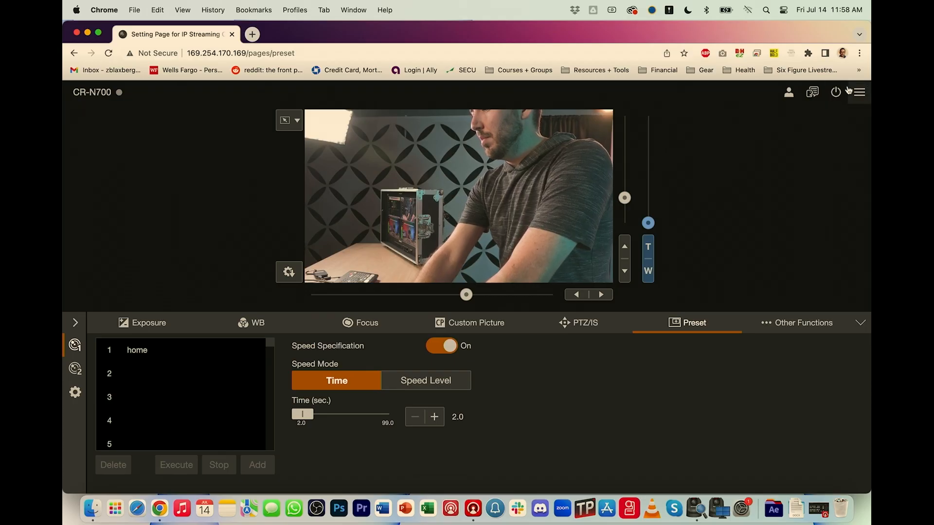
Step: Open the hamburger menu listing Camera Control, System and other settings sections
{"action": "left_click", "coordinate": [857, 92]}
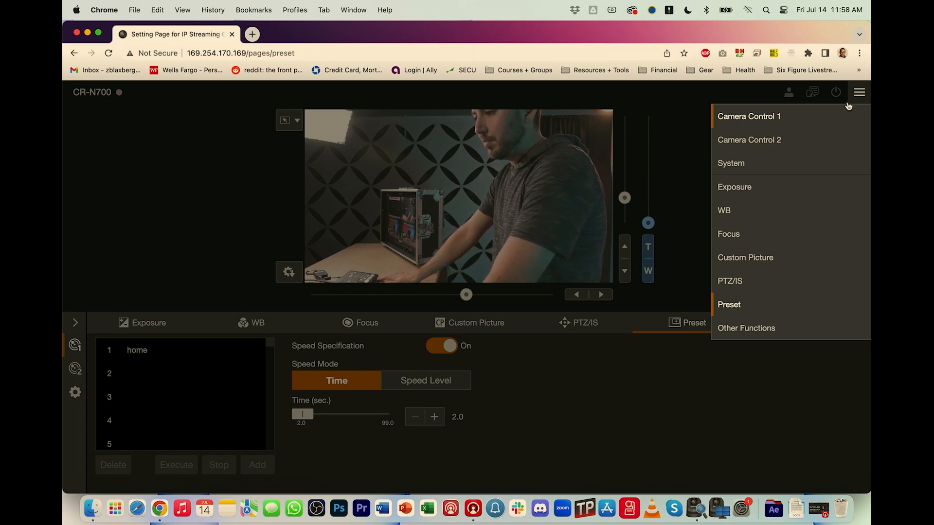
Step: Expand System in the menu and choose Add-On
{"action": "left_click", "coordinate": [730, 162]}
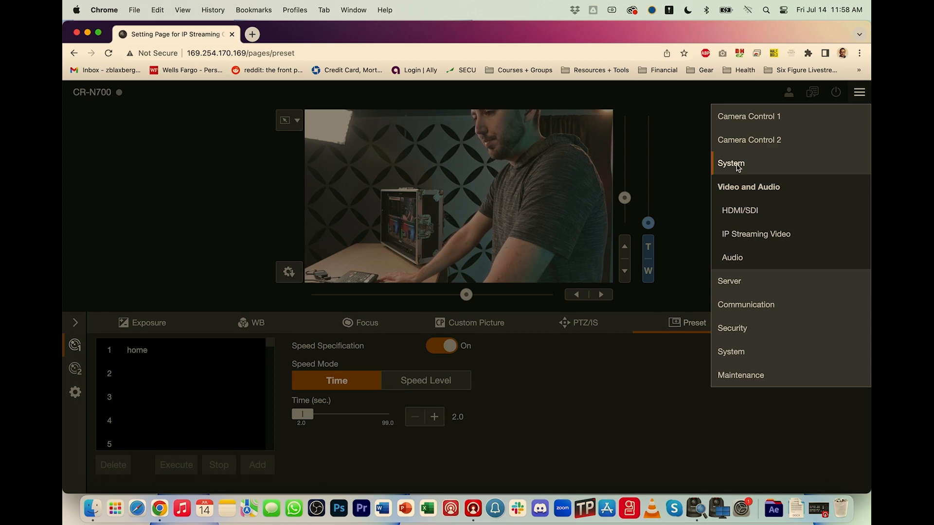
{"action": "mouse_move", "coordinate": [731, 328]}
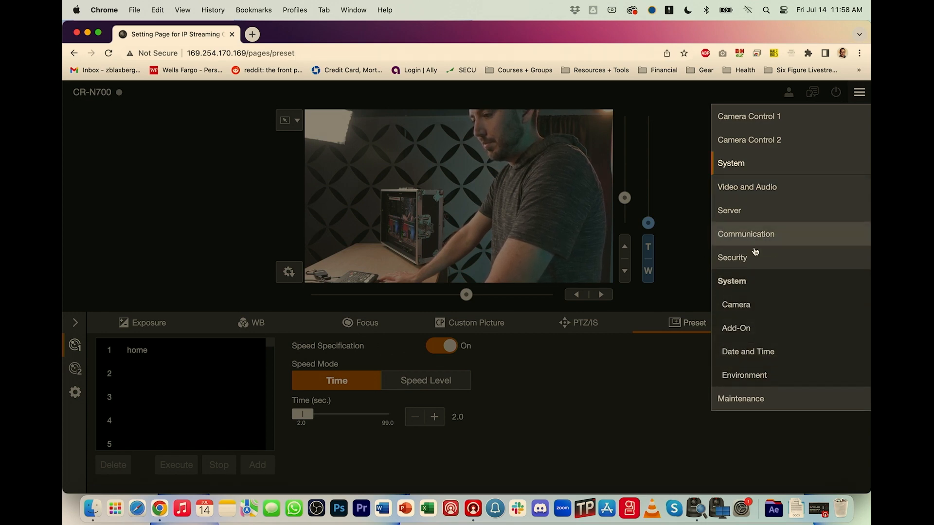
{"action": "mouse_move", "coordinate": [754, 327]}
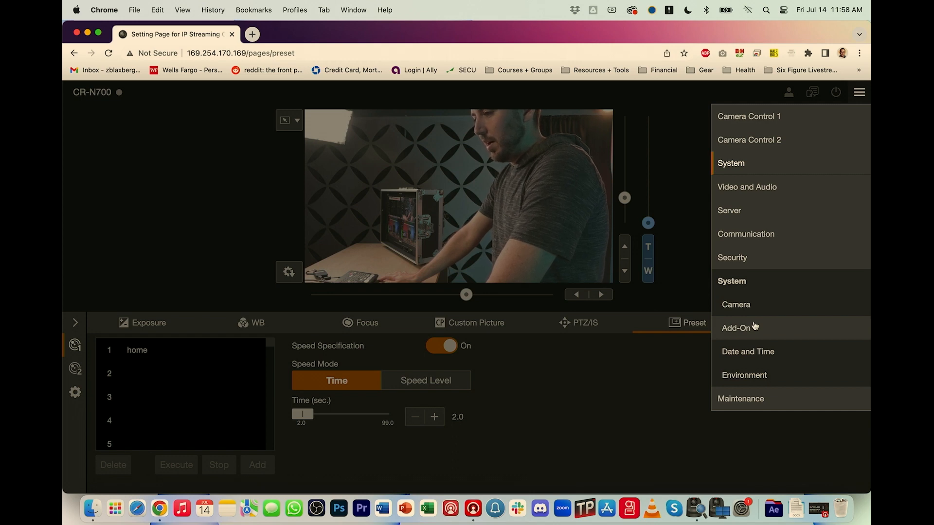
{"action": "left_click", "coordinate": [738, 328]}
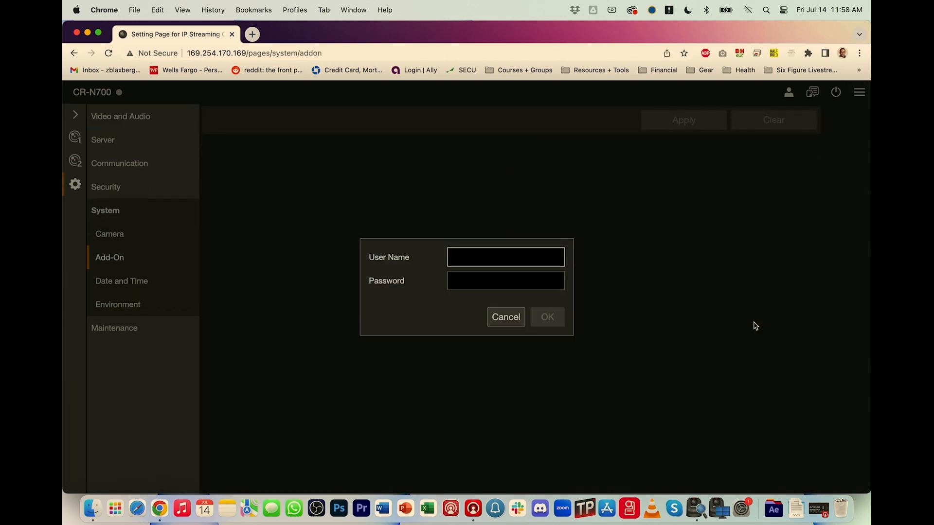
Step: Sign in as administrator and view the Auto Loop add-on's details
{"action": "left_click", "coordinate": [505, 281]}
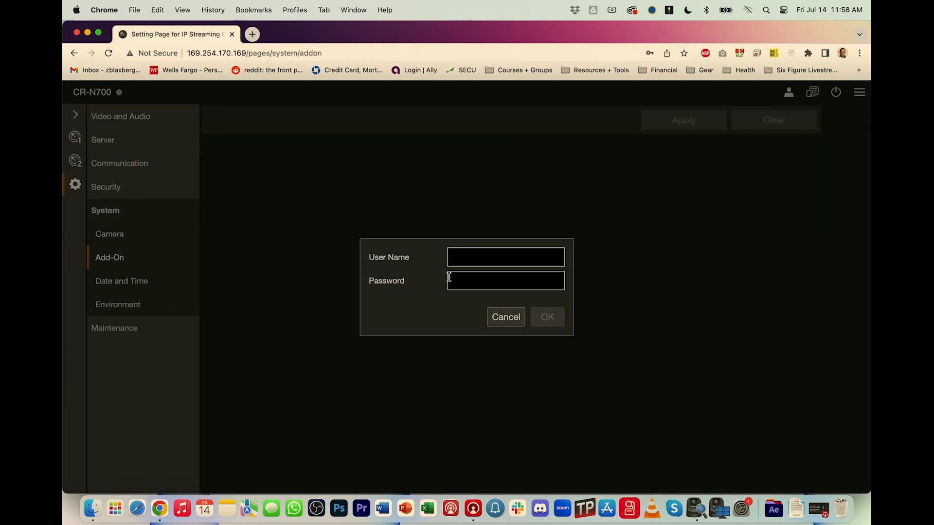
{"action": "type", "text": "admin"}
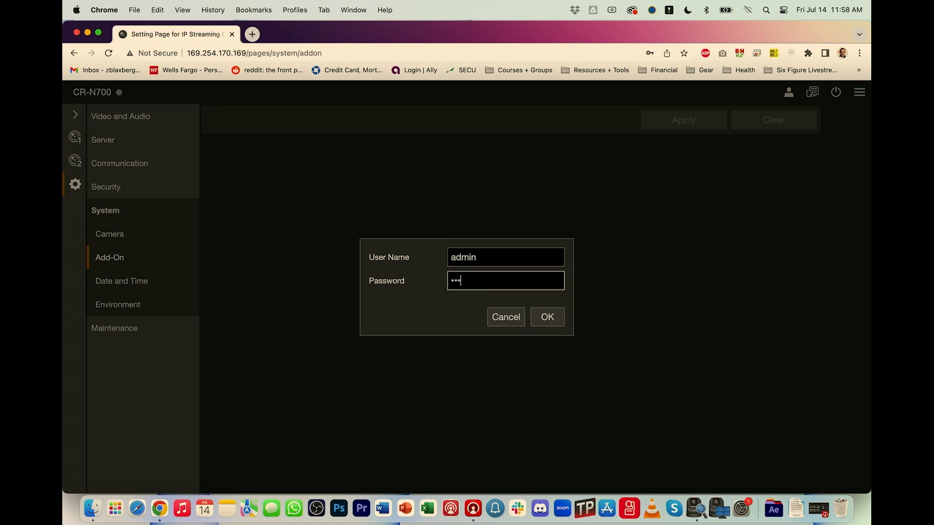
{"action": "left_click", "coordinate": [546, 316]}
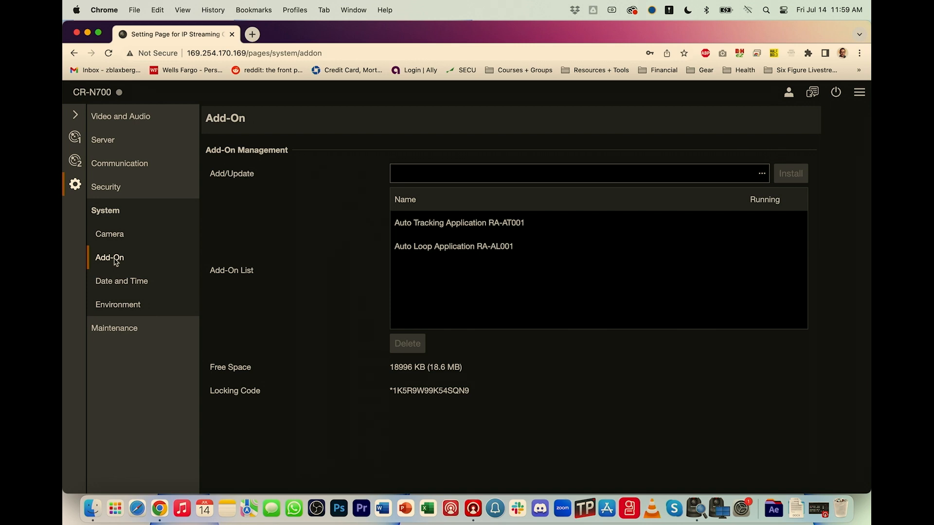
{"action": "left_click", "coordinate": [459, 223]}
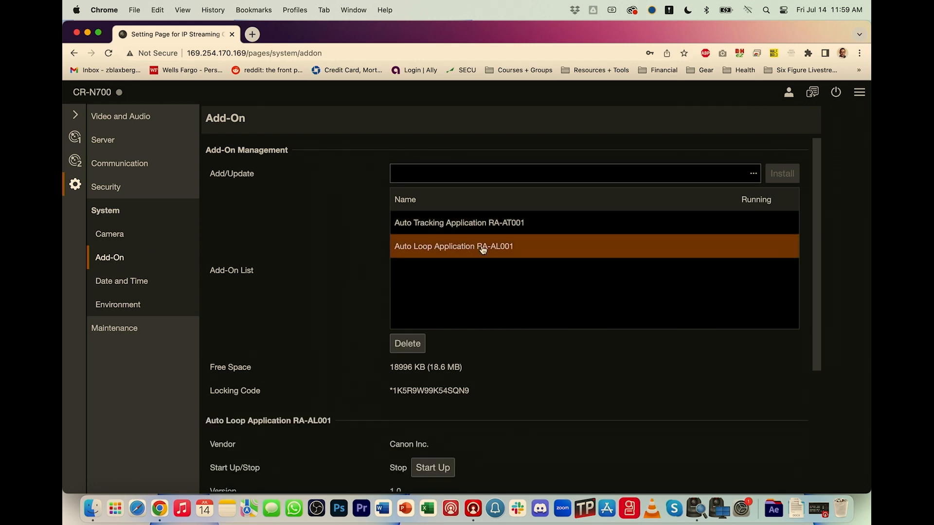
Step: Start the Auto Tracking Application RA-AT001 add-on from the Add-On List and open its top page
{"action": "scroll", "scroll_direction": "down", "scroll_amount": 3}
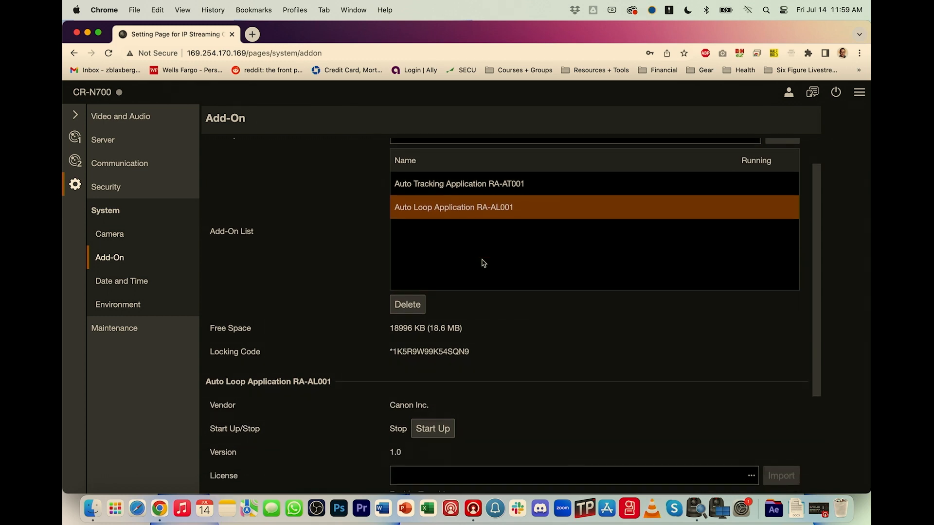
{"action": "left_click", "coordinate": [459, 183]}
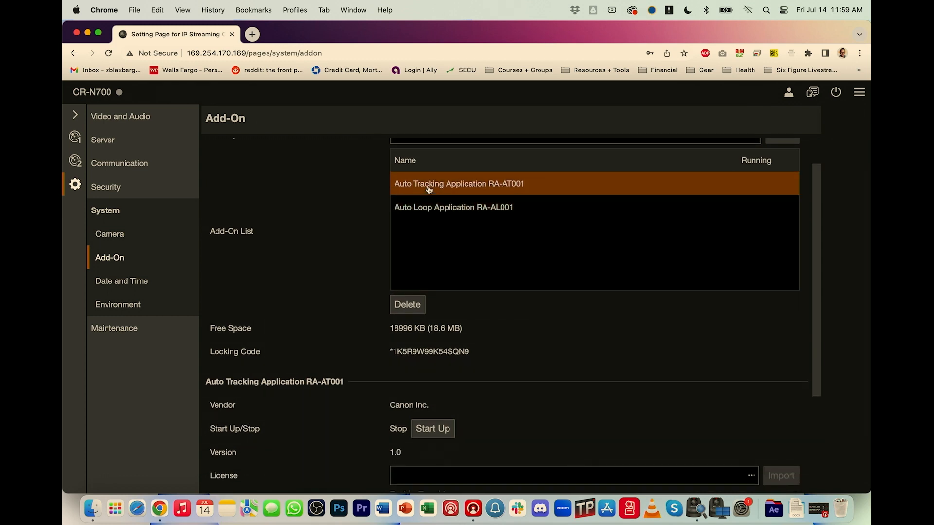
{"action": "scroll", "scroll_direction": "down", "scroll_amount": 3}
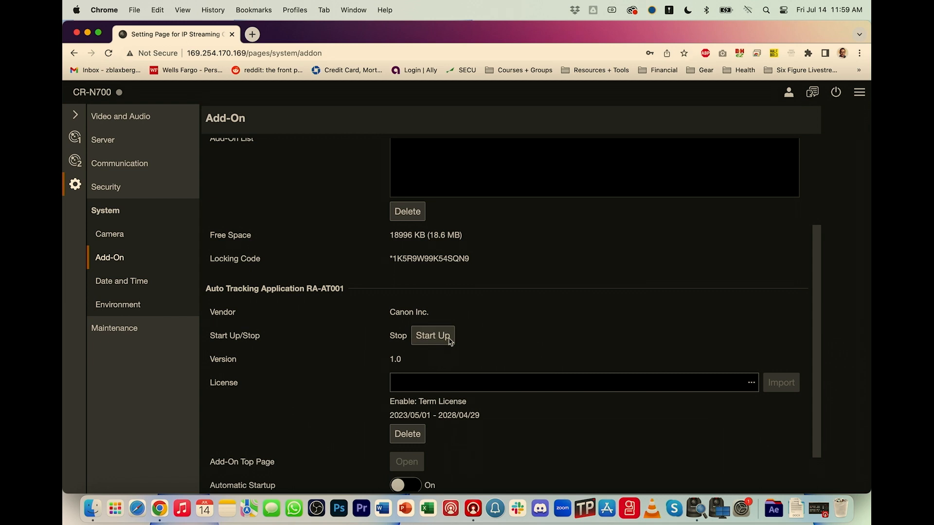
{"action": "scroll", "scroll_direction": "down", "scroll_amount": 3}
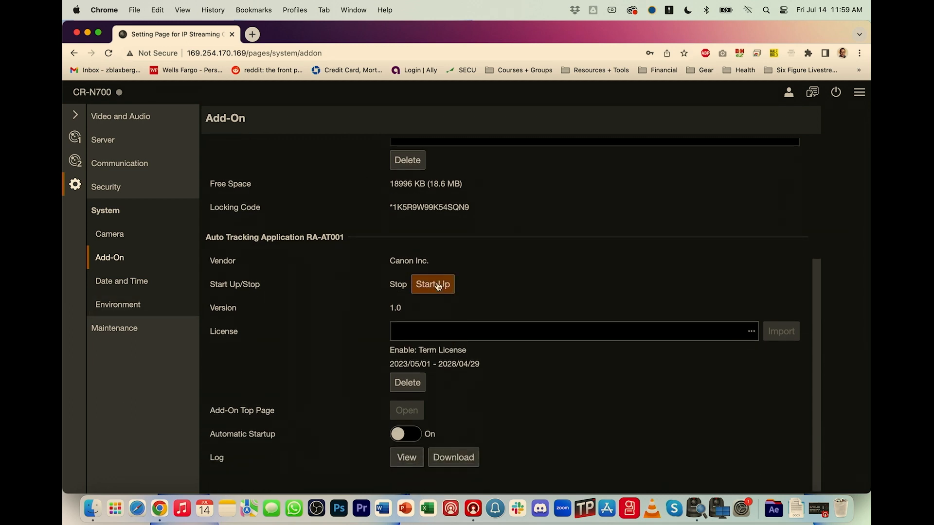
{"action": "left_click", "coordinate": [432, 284]}
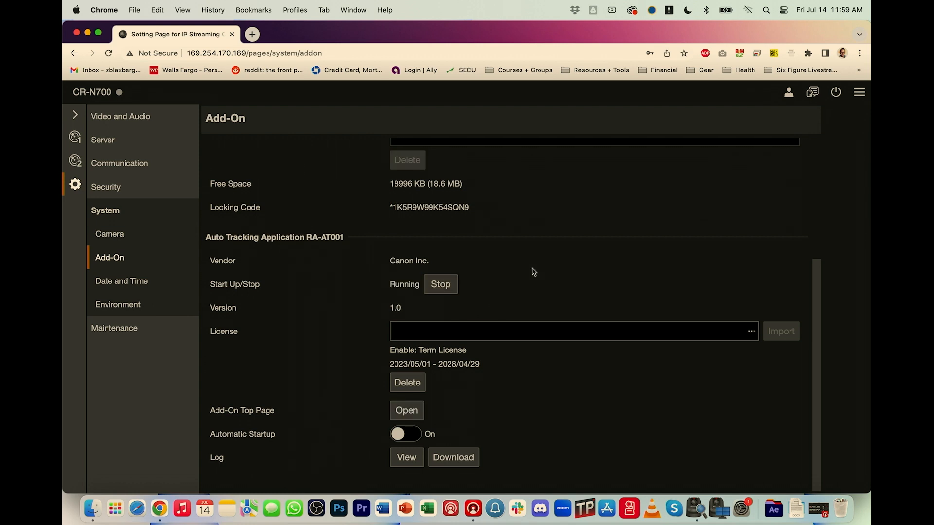
{"action": "mouse_move", "coordinate": [379, 279]}
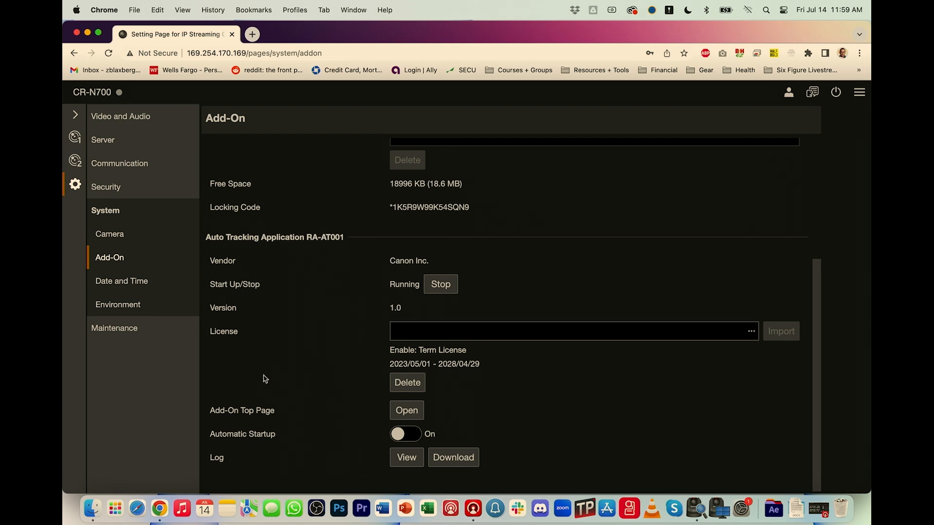
{"action": "mouse_move", "coordinate": [297, 413]}
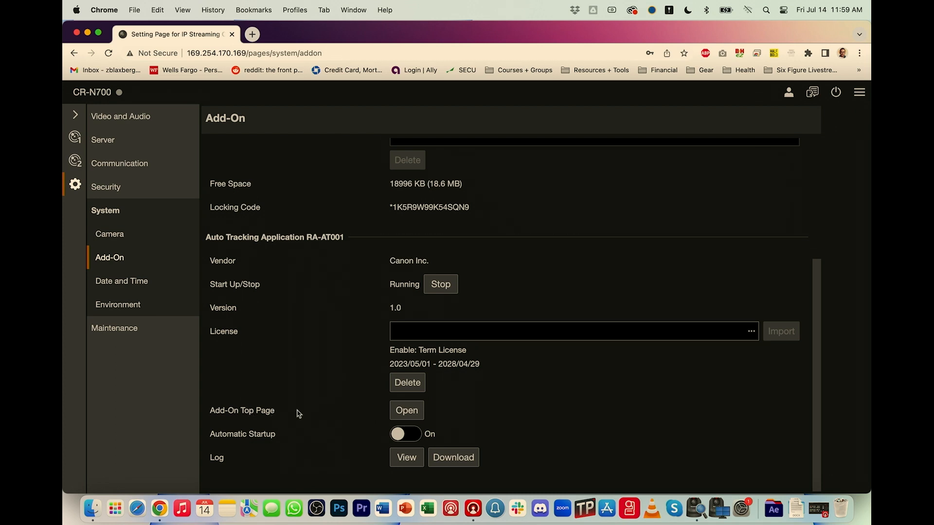
{"action": "left_click", "coordinate": [406, 410]}
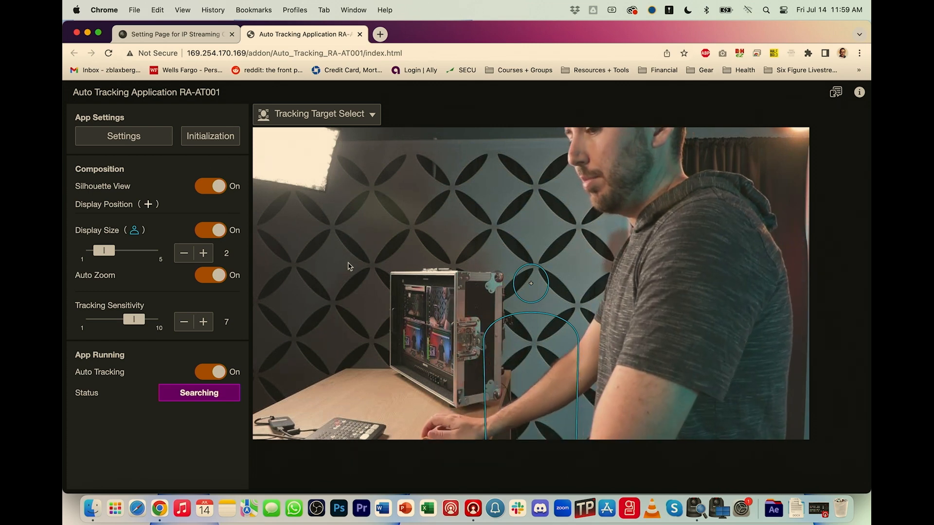
{"action": "left_click", "coordinate": [702, 480]}
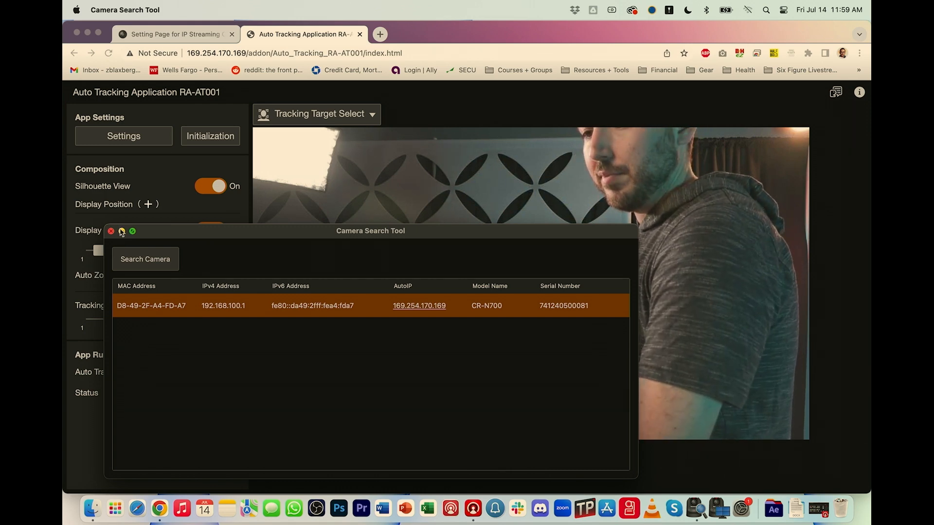
Step: Minimize Camera Search Tool, toggle Auto Tracking off and on, then return to the camera settings page
{"action": "left_click", "coordinate": [111, 232]}
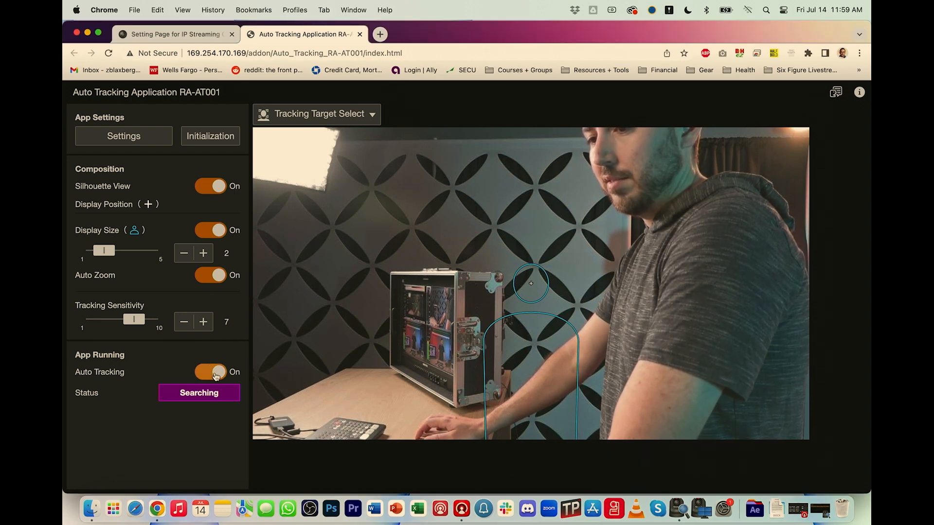
{"action": "left_click", "coordinate": [209, 372]}
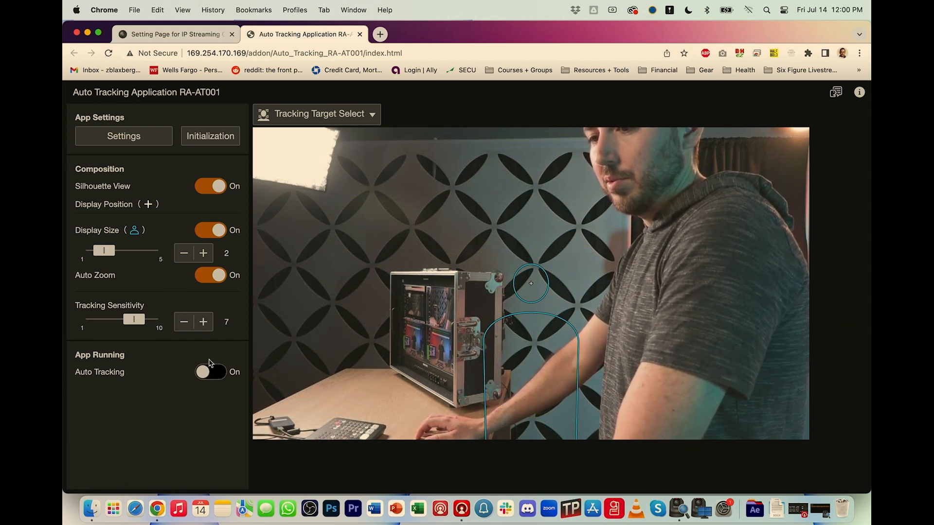
{"action": "left_click", "coordinate": [210, 371]}
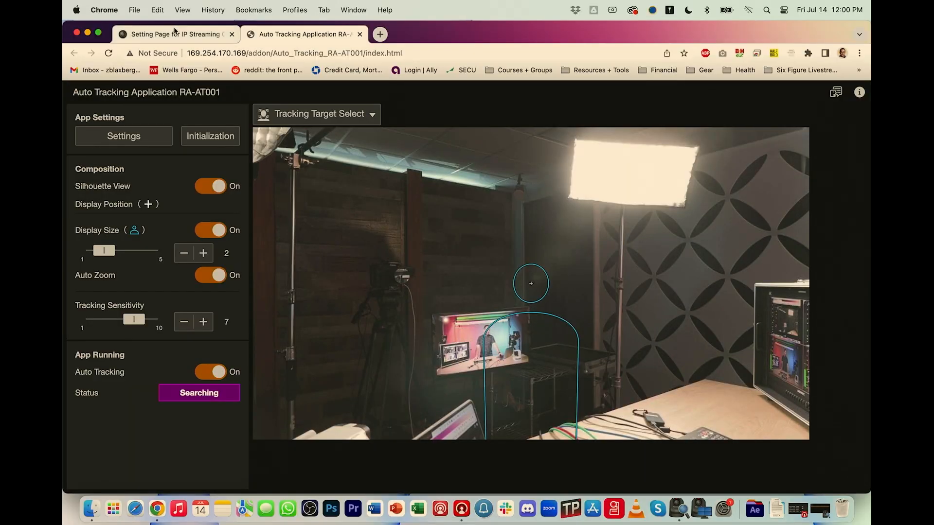
{"action": "left_click", "coordinate": [173, 34]}
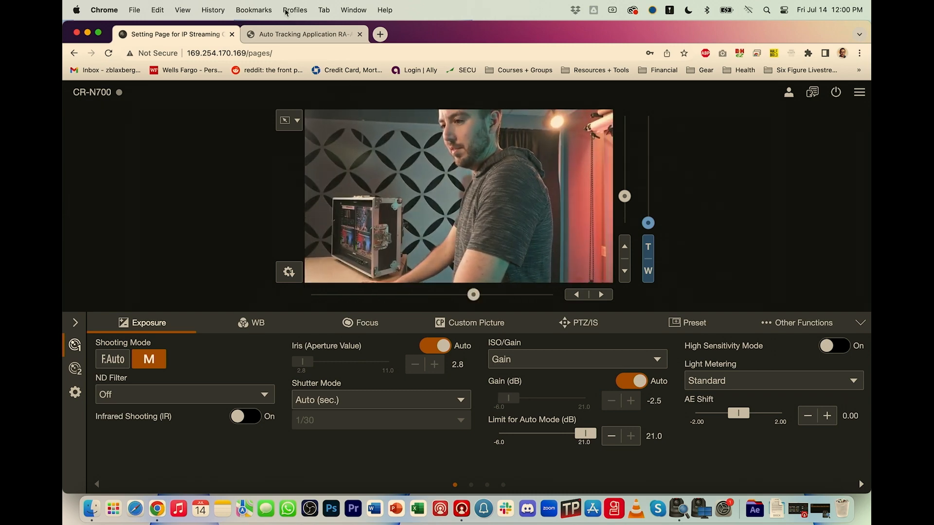
Step: Switch to the Auto Tracking Application tab and watch its status change to Tracking
{"action": "left_click", "coordinate": [304, 34]}
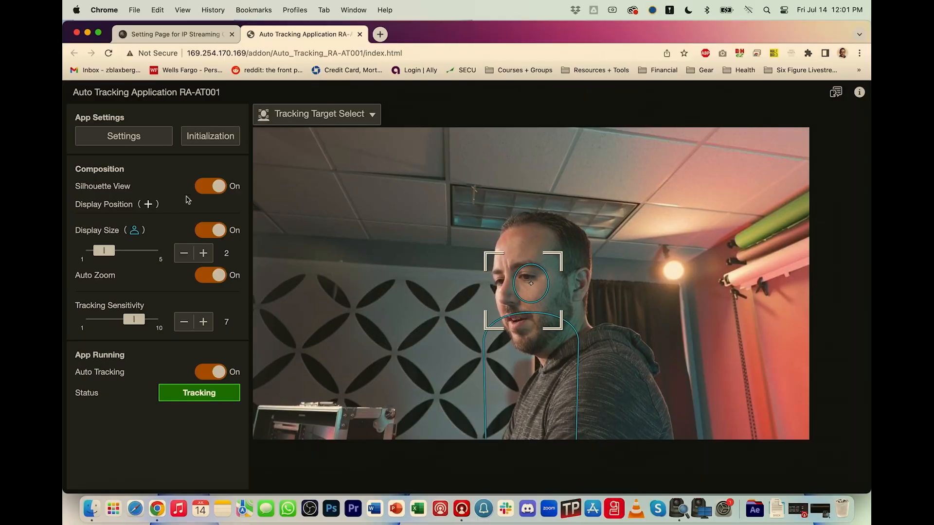
{"action": "left_click", "coordinate": [210, 186]}
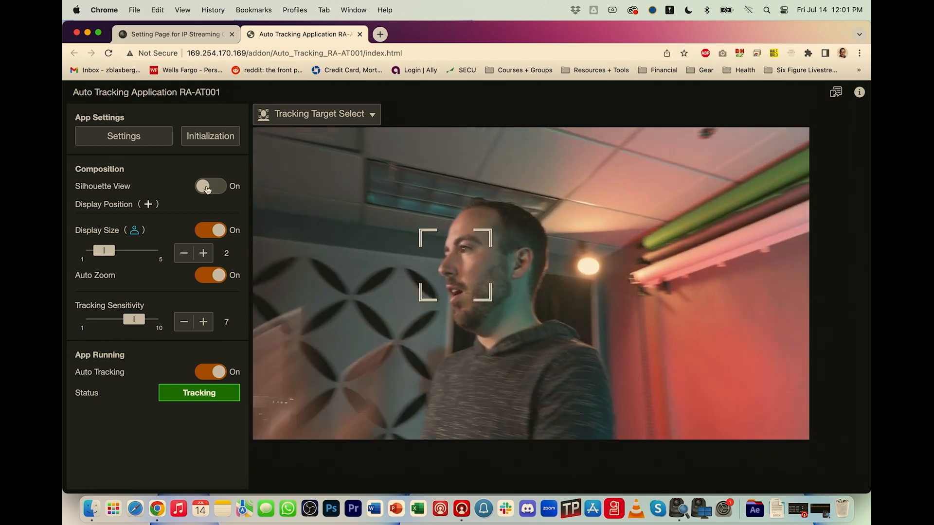
{"action": "left_click", "coordinate": [210, 185]}
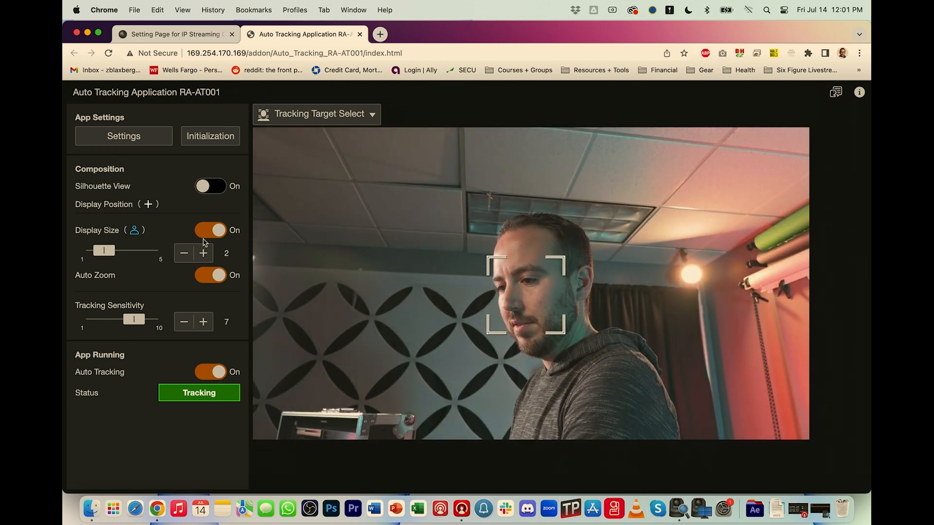
{"action": "left_click", "coordinate": [210, 185]}
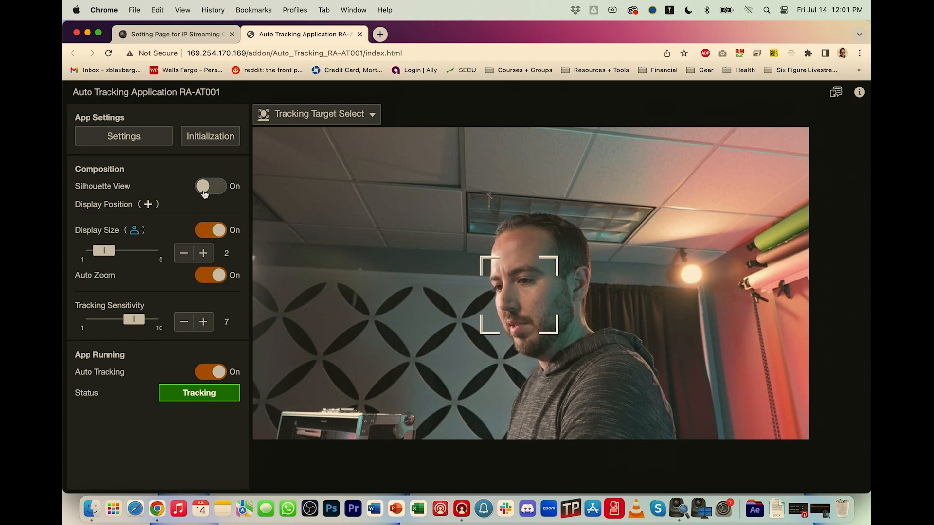
{"action": "left_click", "coordinate": [210, 185]}
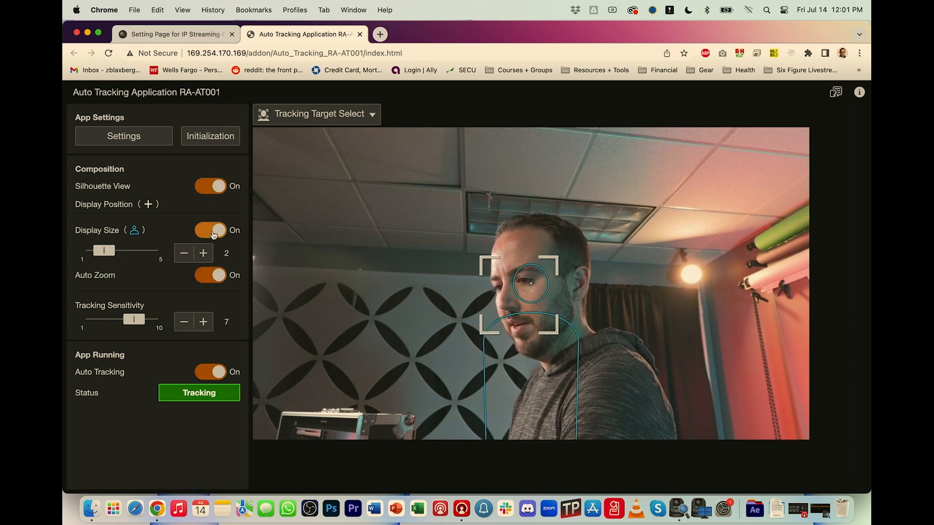